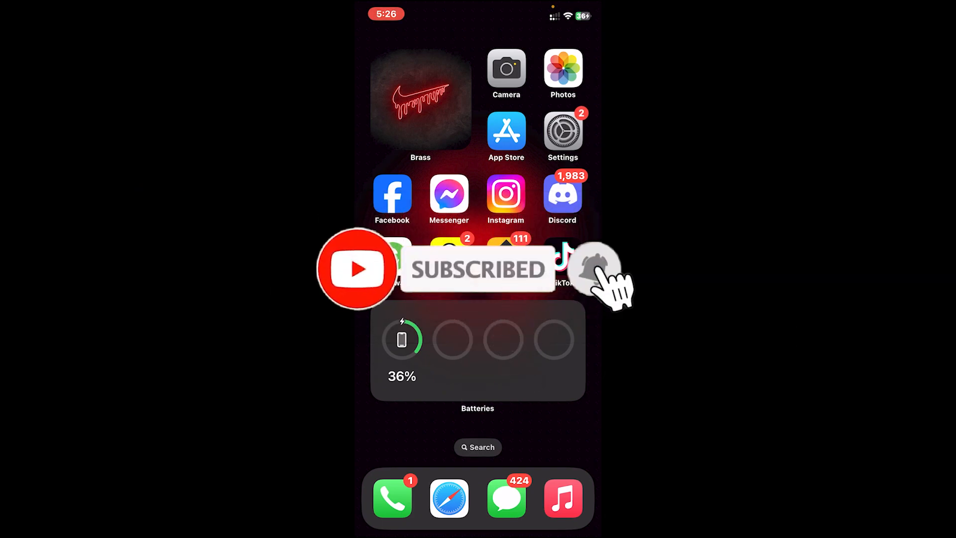
# Step: Launch Safari and go to onlyfans.com, landing on the signed-in home feed
pyautogui.click(449, 498)
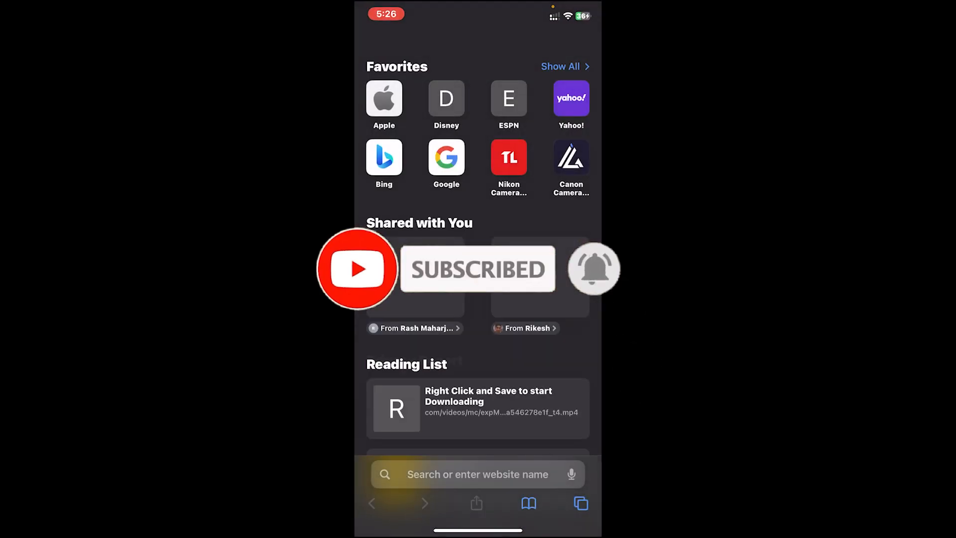
pyautogui.write('inly')
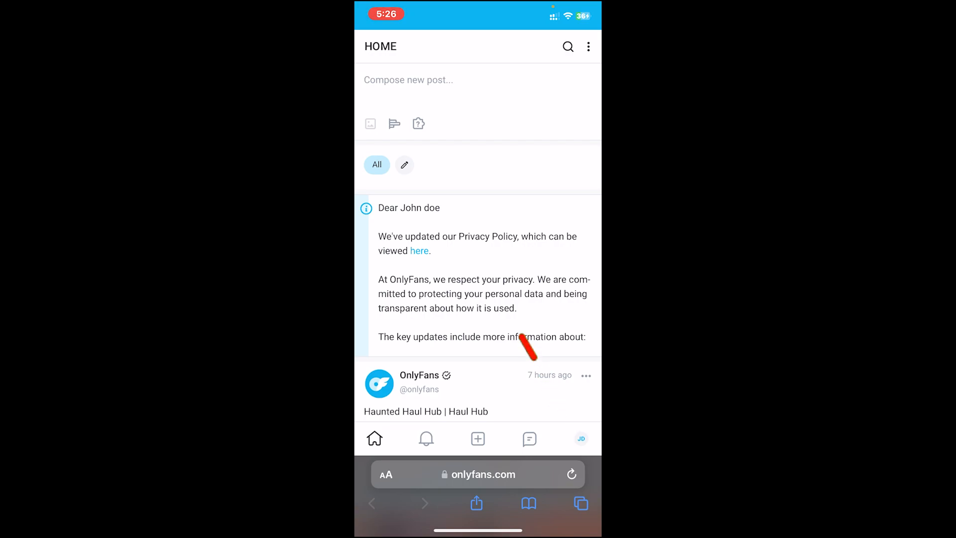
# Step: Navigate to Settings > Account and scroll to the Account management section with Delete account
pyautogui.click(581, 438)
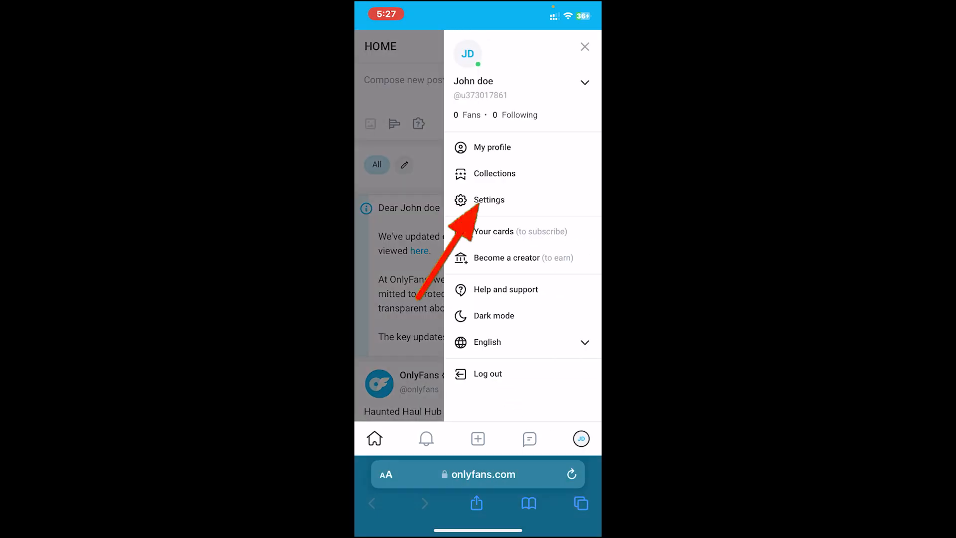
pyautogui.click(488, 199)
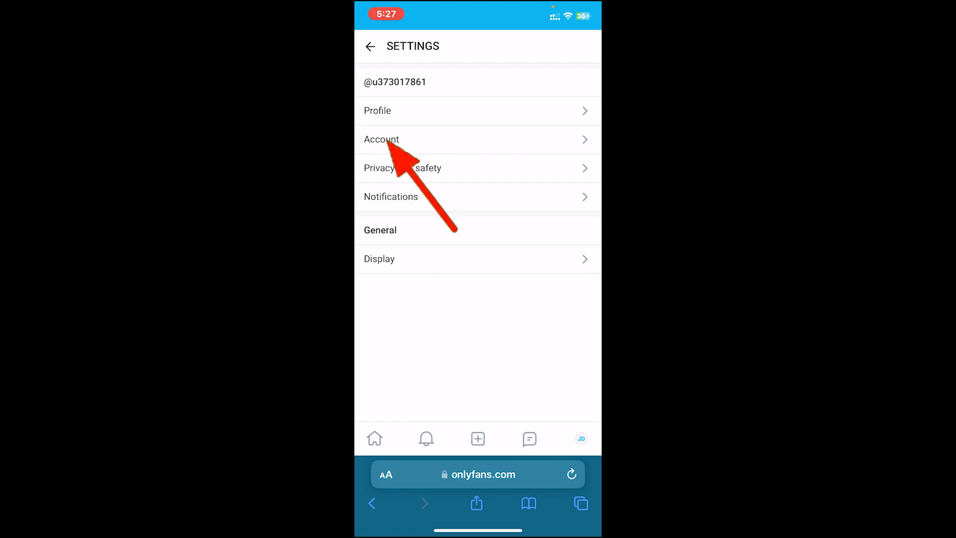
pyautogui.click(381, 139)
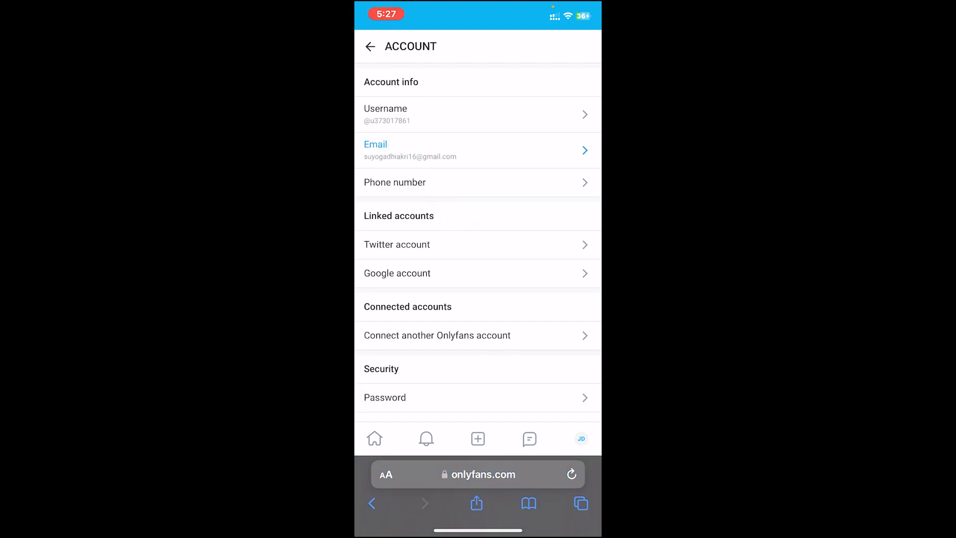
pyautogui.scroll(-3)
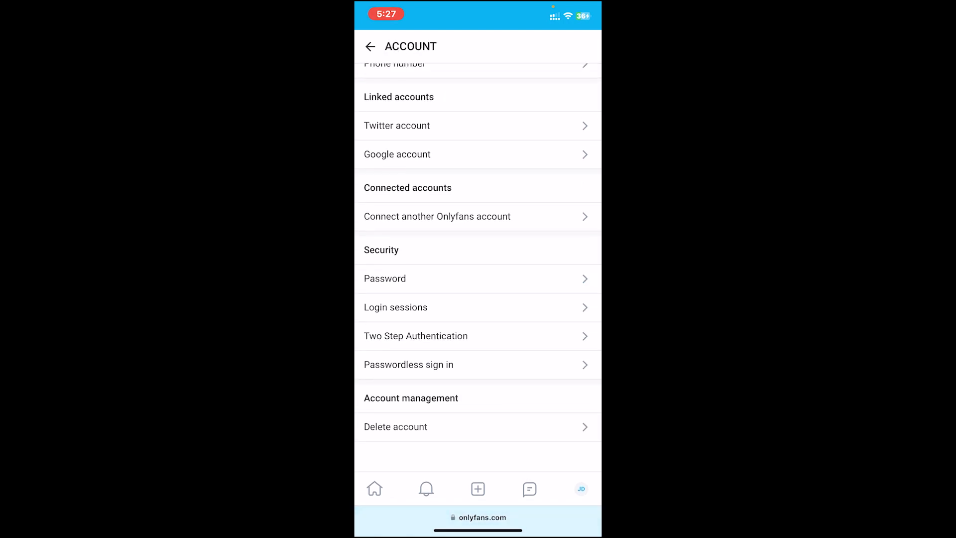
pyautogui.click(395, 427)
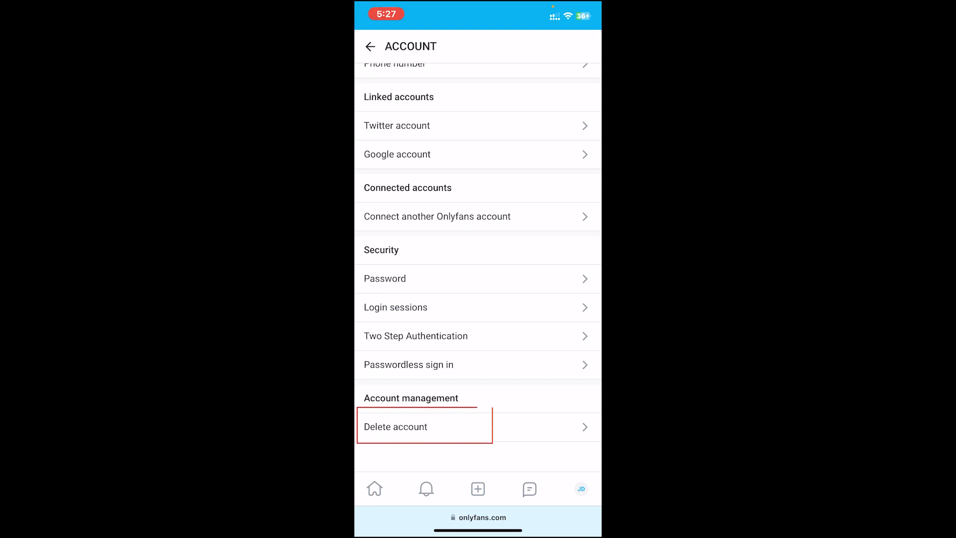
pyautogui.click(395, 426)
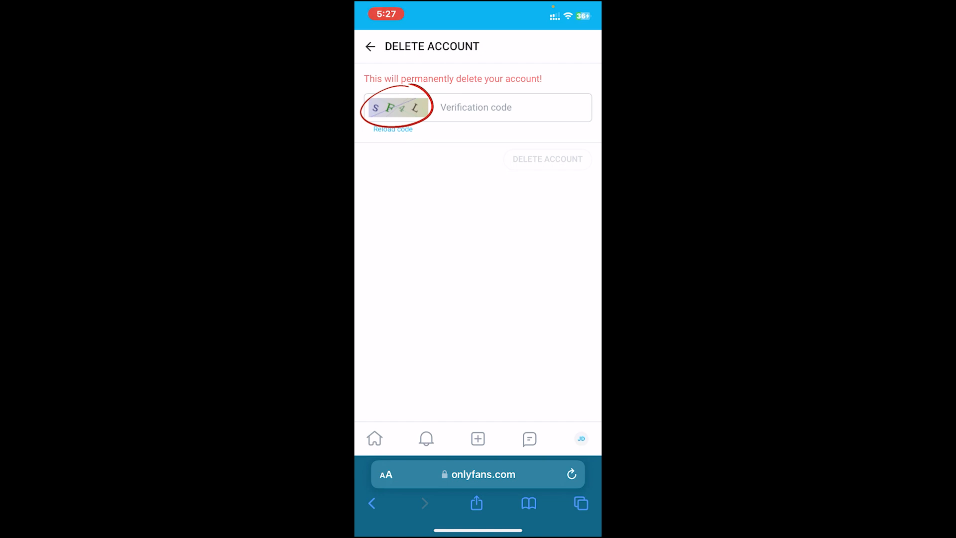
pyautogui.write('SF4L')
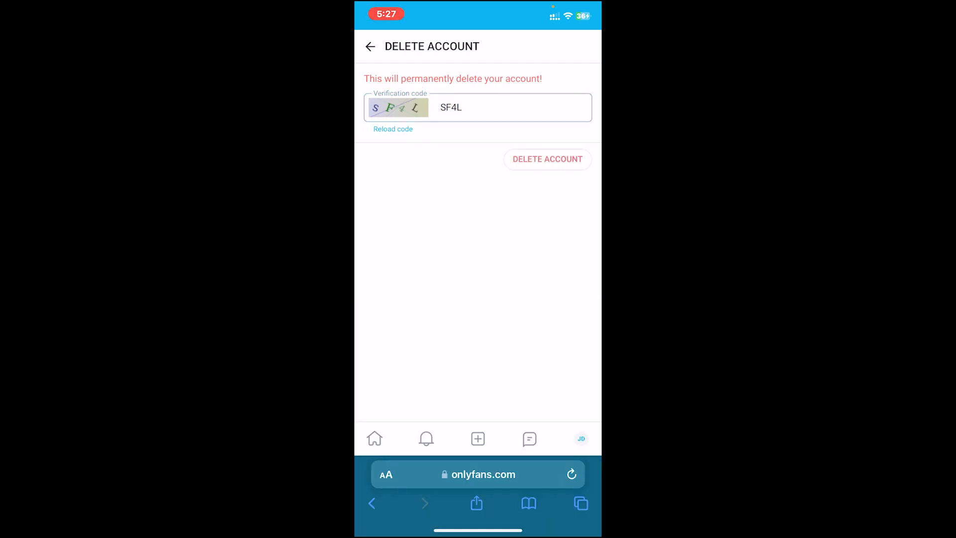
pyautogui.click(546, 159)
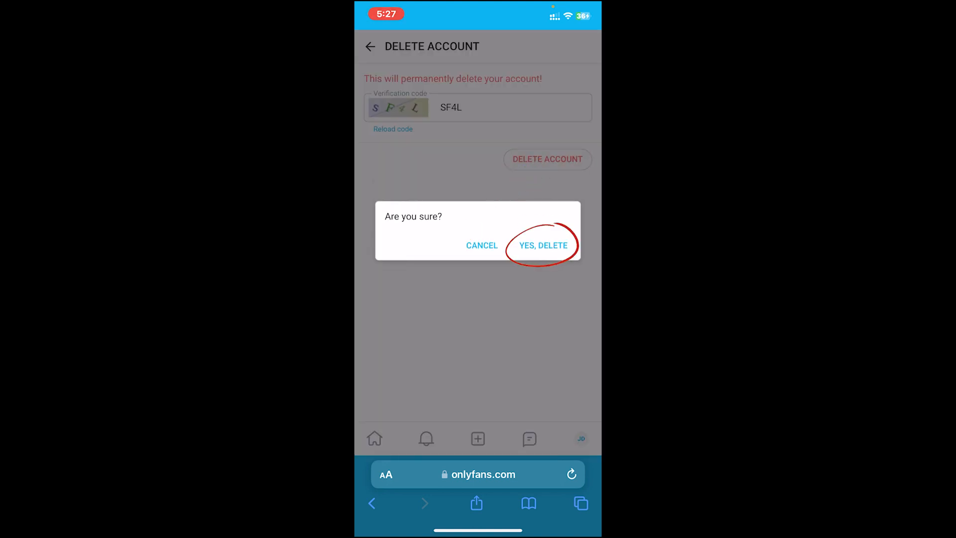
# Step: Confirm Yes, Delete at the Are you sure? prompt to permanently delete the account
pyautogui.click(542, 245)
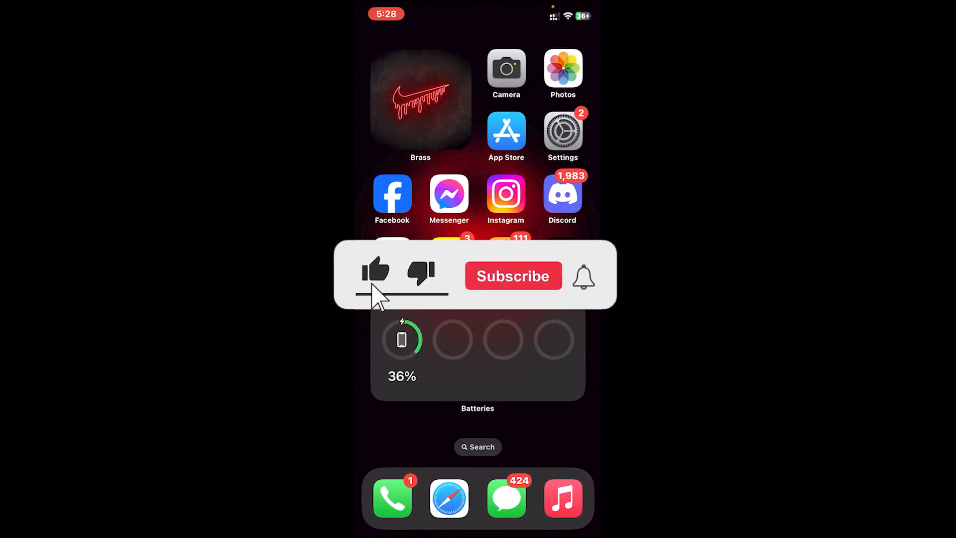
pyautogui.click(512, 276)
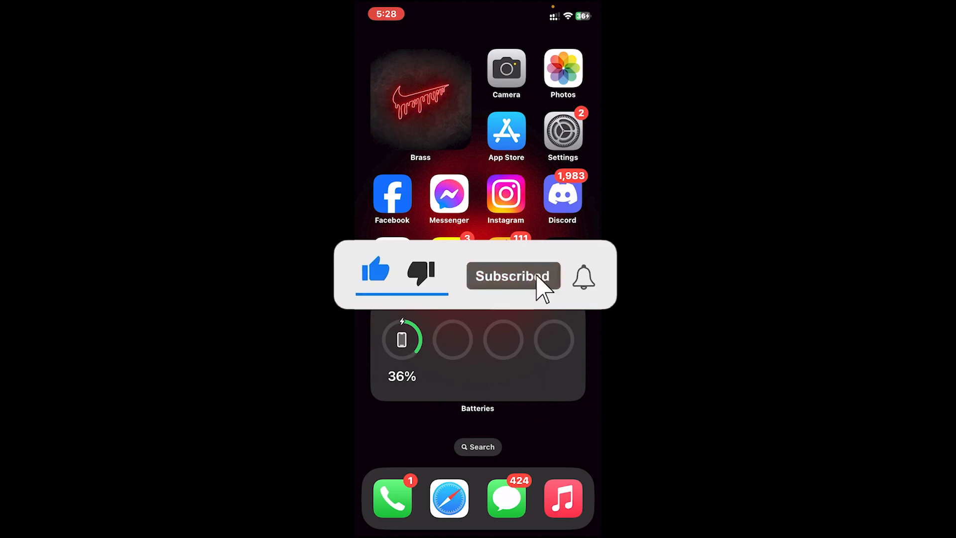